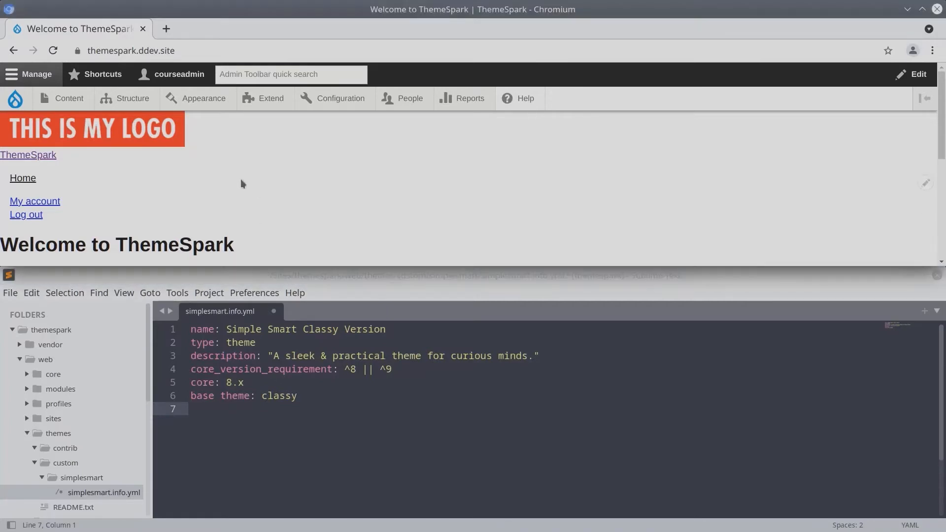
Step: Navigate via Structure to the Block layout administration page
{"action": "left_click", "coordinate": [132, 99]}
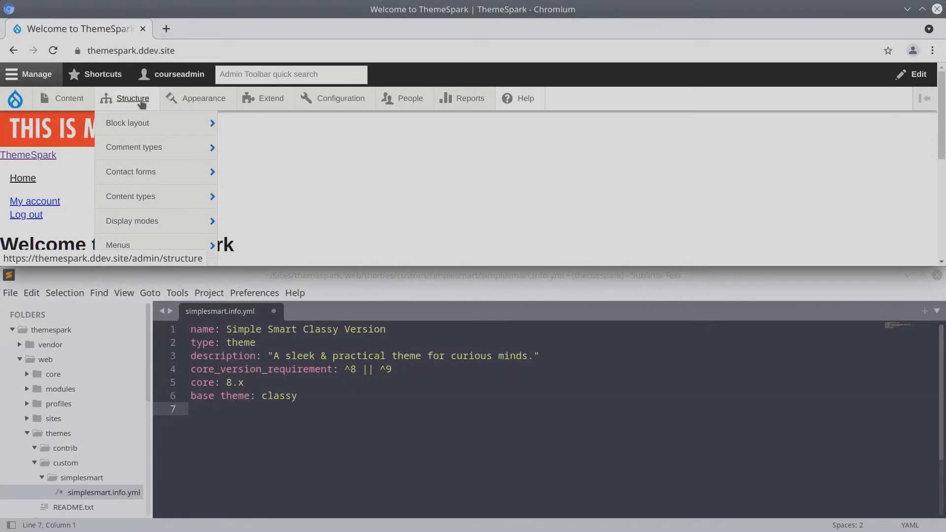
{"action": "left_click", "coordinate": [127, 122]}
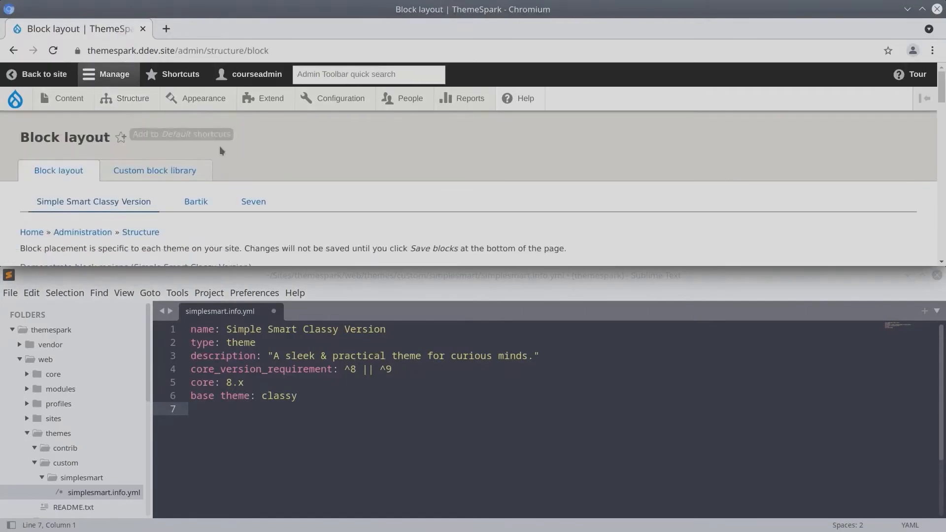
{"action": "scroll", "scroll_direction": "down", "scroll_amount": 3}
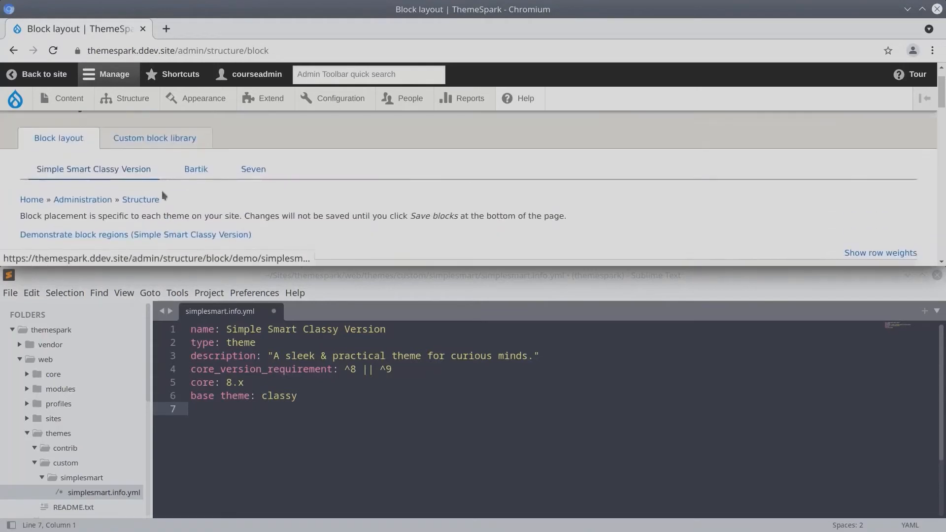
{"action": "mouse_move", "coordinate": [94, 240]}
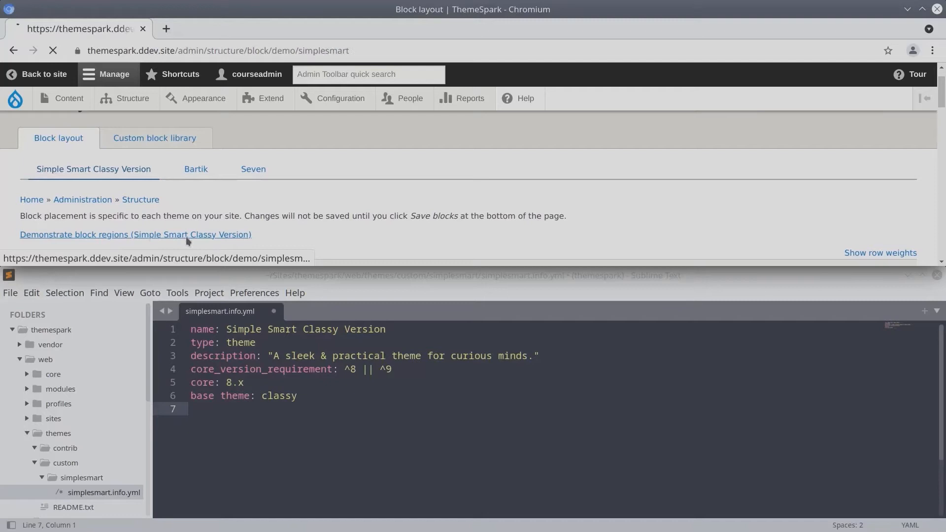
Step: Show the block region demonstration for the Simple Smart Classy Version theme
{"action": "left_click", "coordinate": [136, 234]}
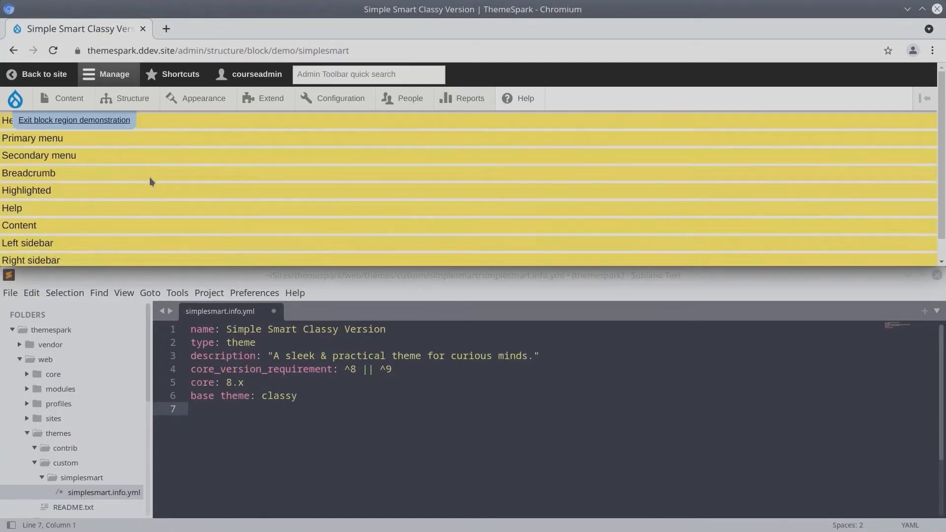
{"action": "scroll", "scroll_direction": "down", "scroll_amount": 3}
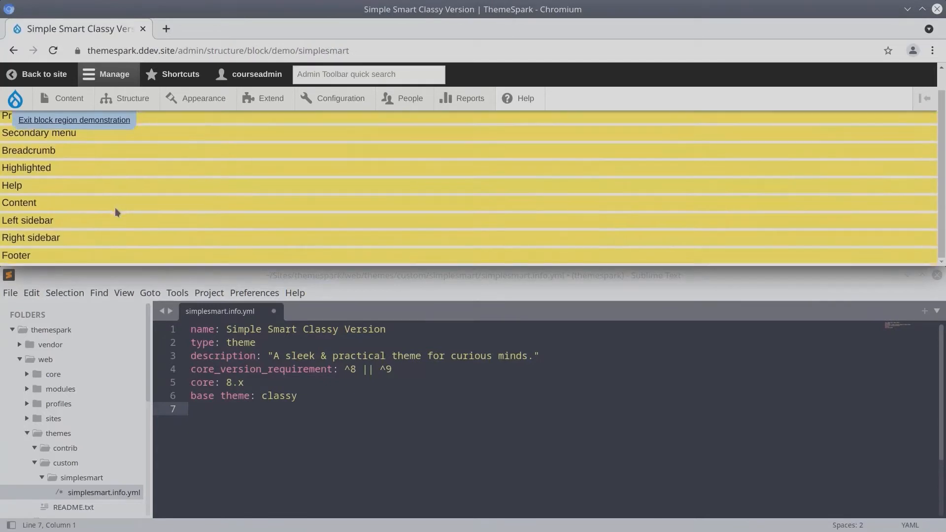
{"action": "double_click", "coordinate": [42, 237]}
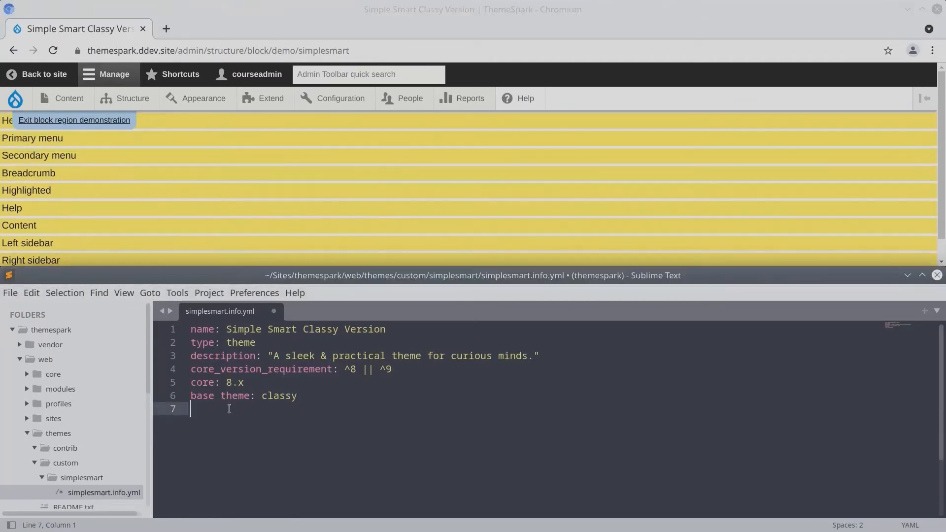
Step: Add a regions: key listing header, simplesmartmenu, content, footer, page_top, page_bottom and save the info.yml
{"action": "type", "text": "regions:"}
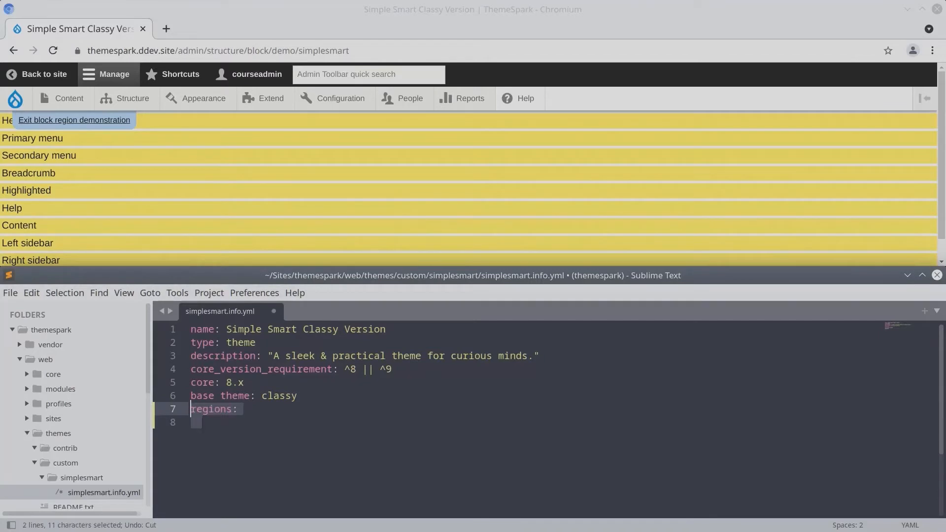
{"action": "left_click", "coordinate": [201, 421]}
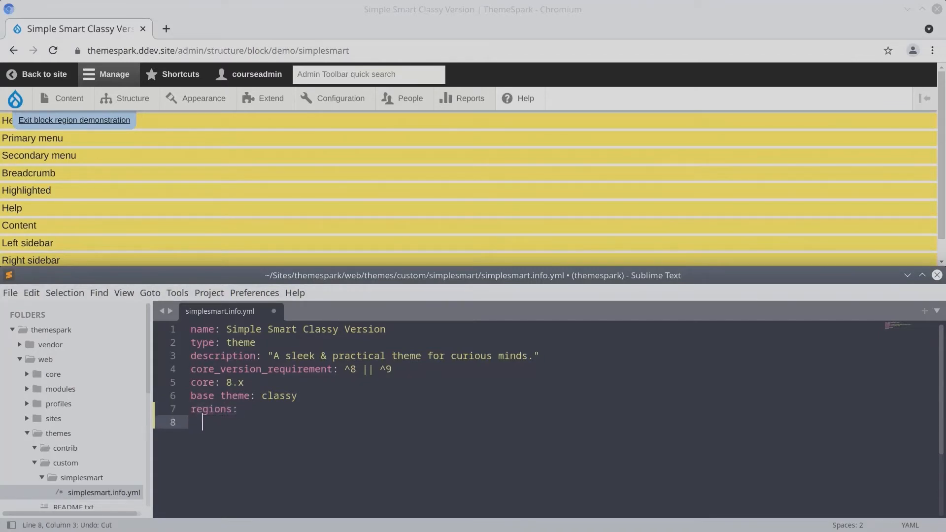
{"action": "mouse_move", "coordinate": [221, 422]}
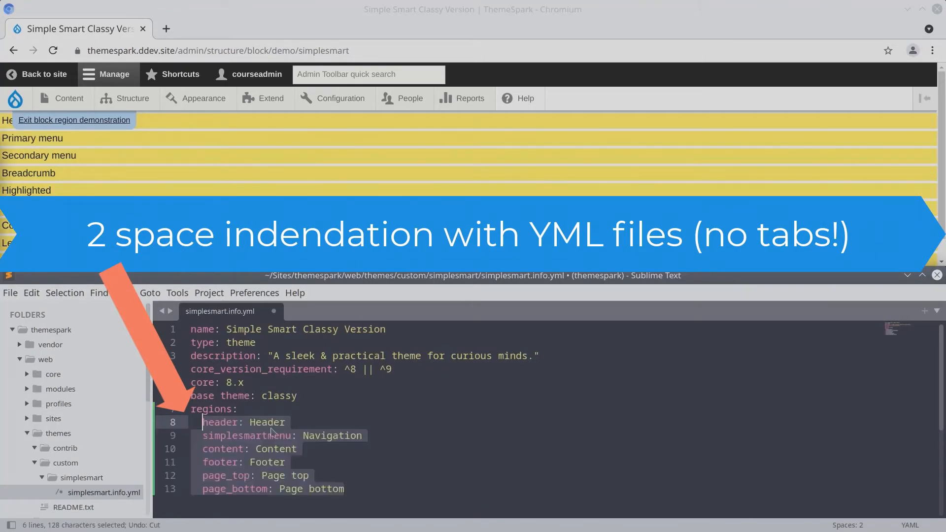
{"action": "left_click", "coordinate": [246, 421]}
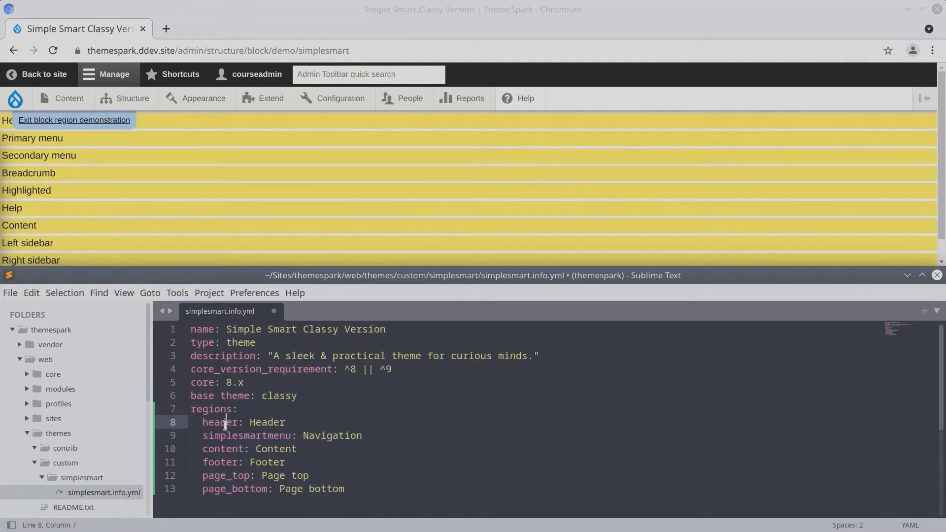
{"action": "double_click", "coordinate": [223, 449]}
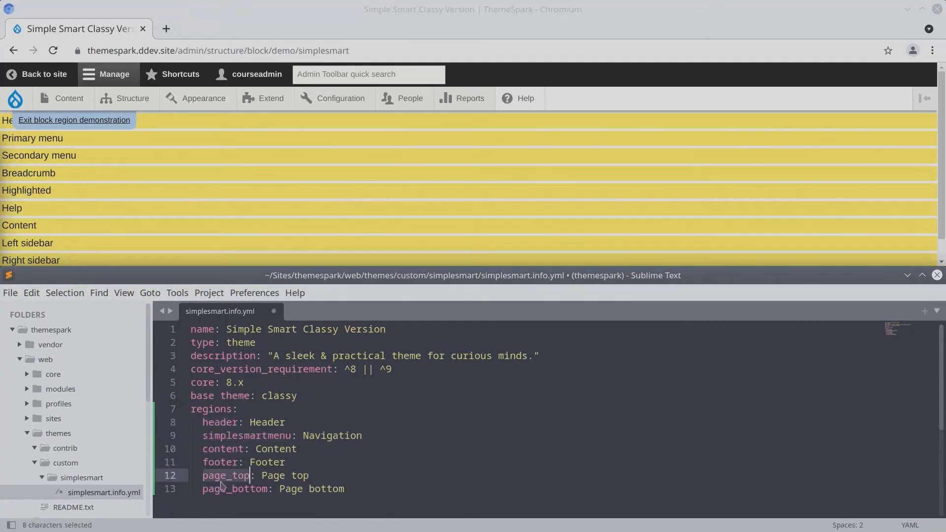
{"action": "double_click", "coordinate": [234, 488]}
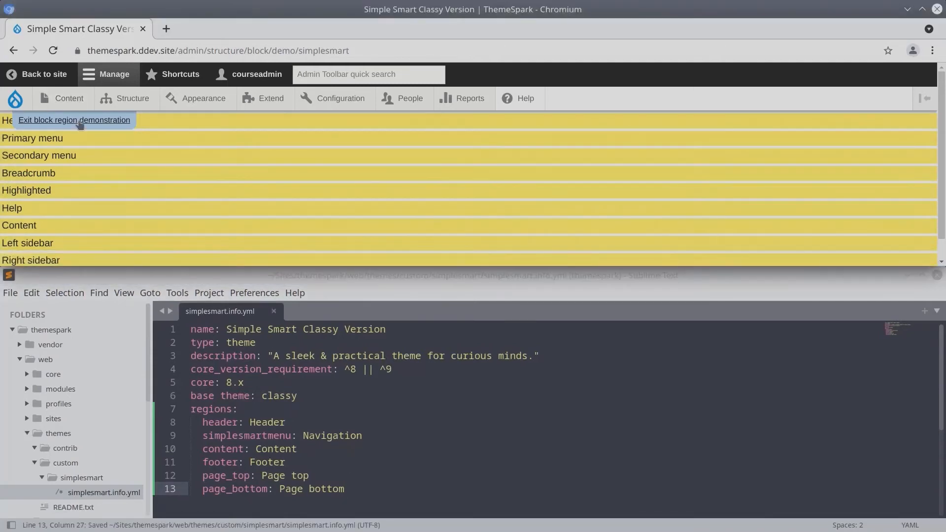
{"action": "left_click", "coordinate": [74, 120]}
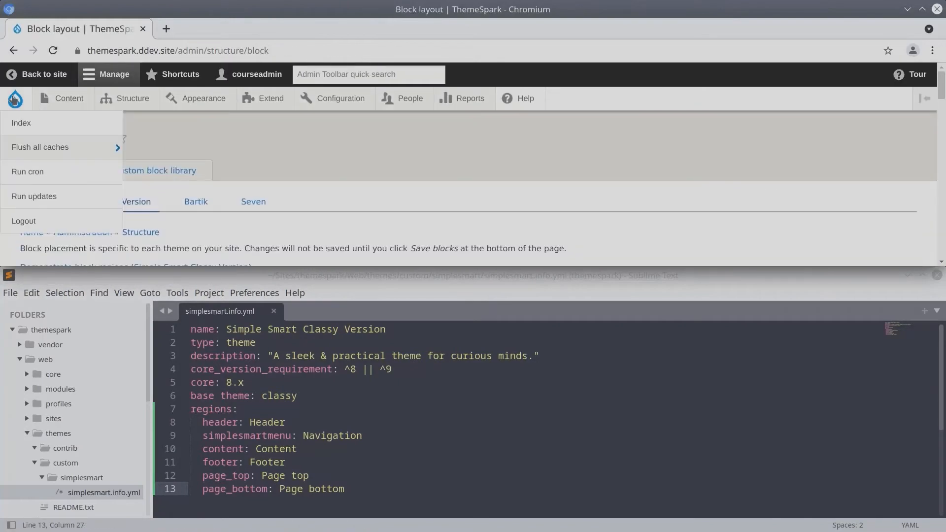
{"action": "left_click", "coordinate": [40, 148]}
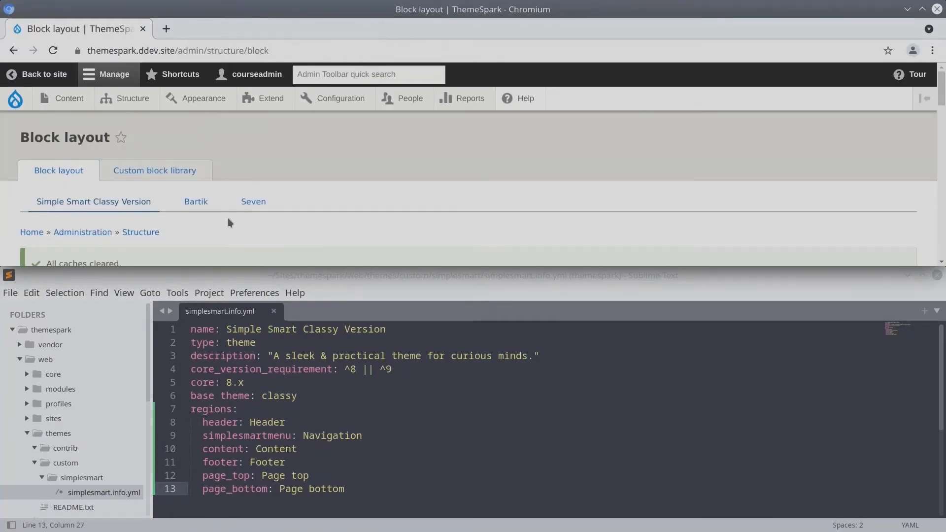
{"action": "scroll", "scroll_direction": "down", "scroll_amount": 3}
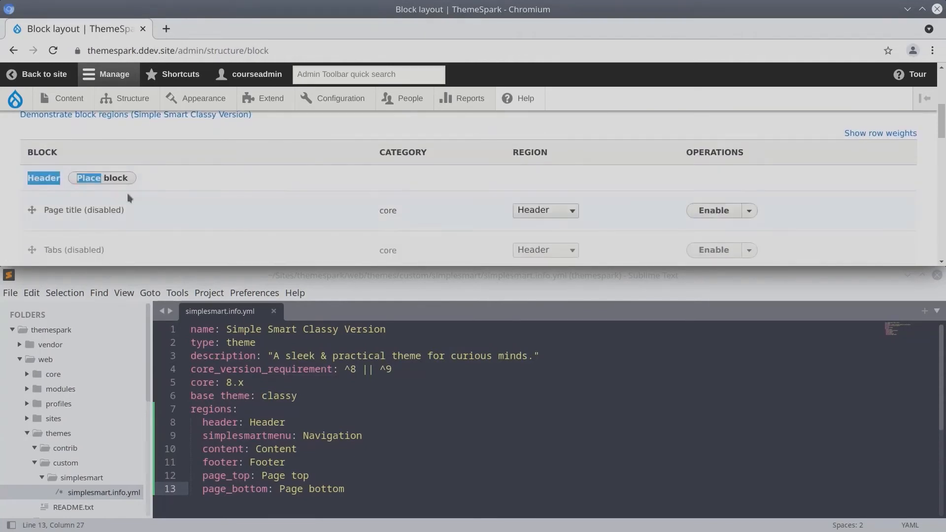
{"action": "scroll", "scroll_direction": "down", "scroll_amount": 3}
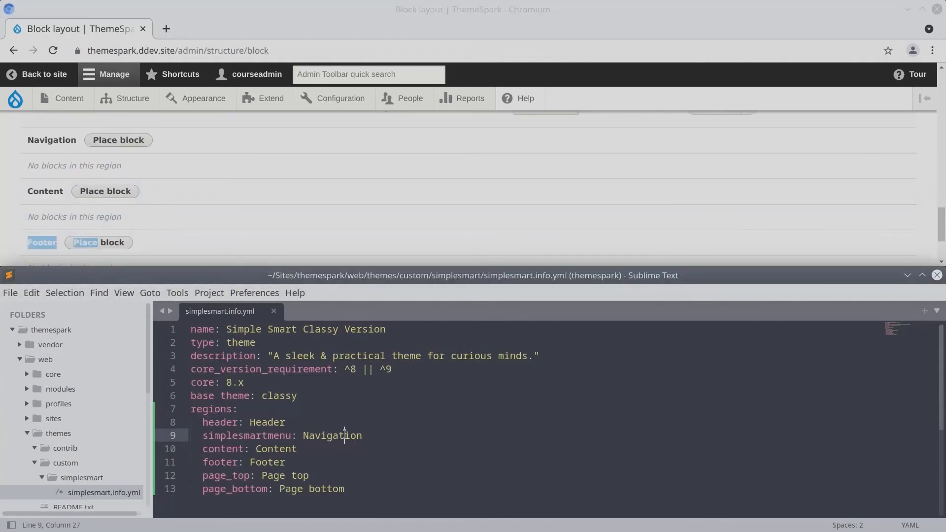
{"action": "left_click", "coordinate": [284, 463]}
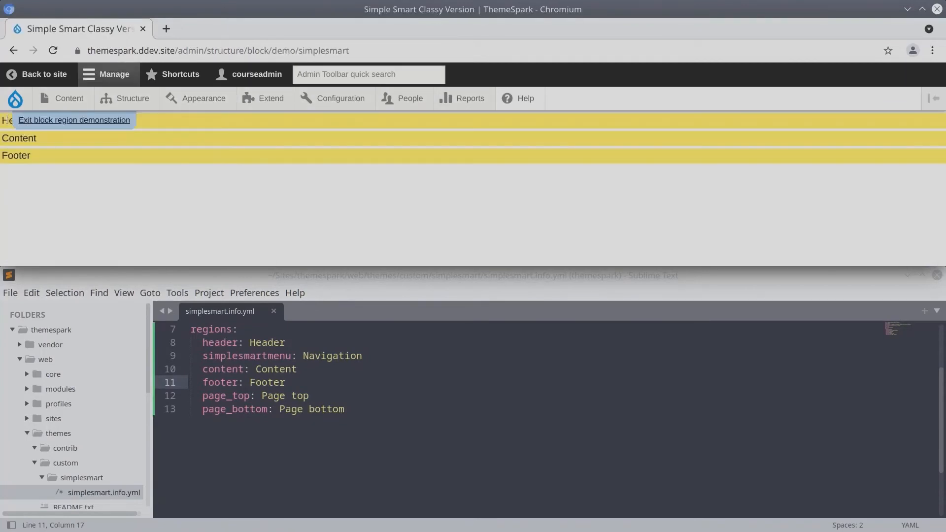
{"action": "double_click", "coordinate": [18, 138]}
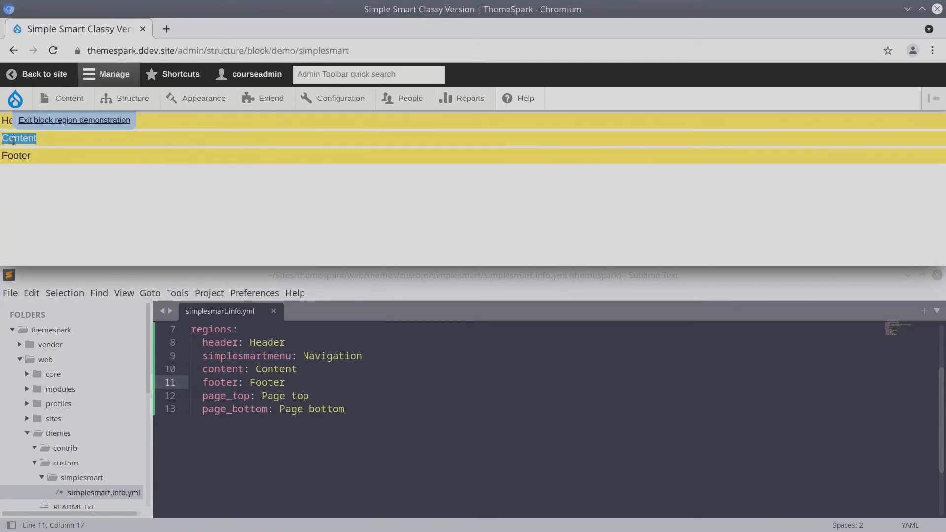
{"action": "left_click", "coordinate": [74, 120]}
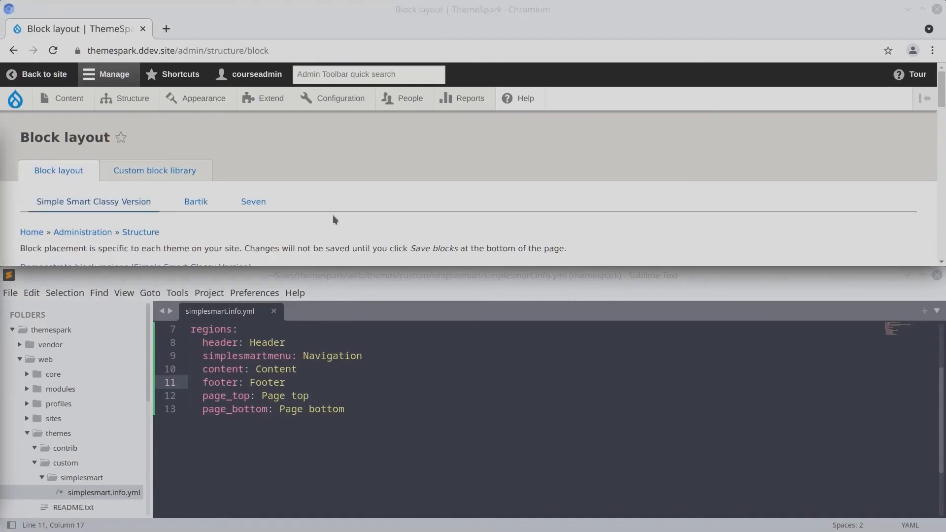
{"action": "mouse_move", "coordinate": [314, 214]}
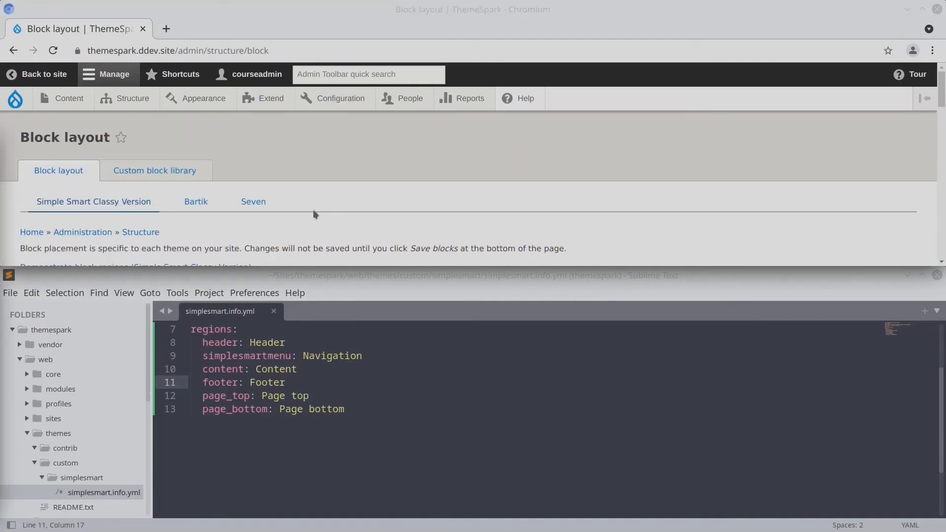
Step: Review the unstyled empty front page and reveal the Structure administration choices
{"action": "scroll", "scroll_direction": "down", "scroll_amount": 3}
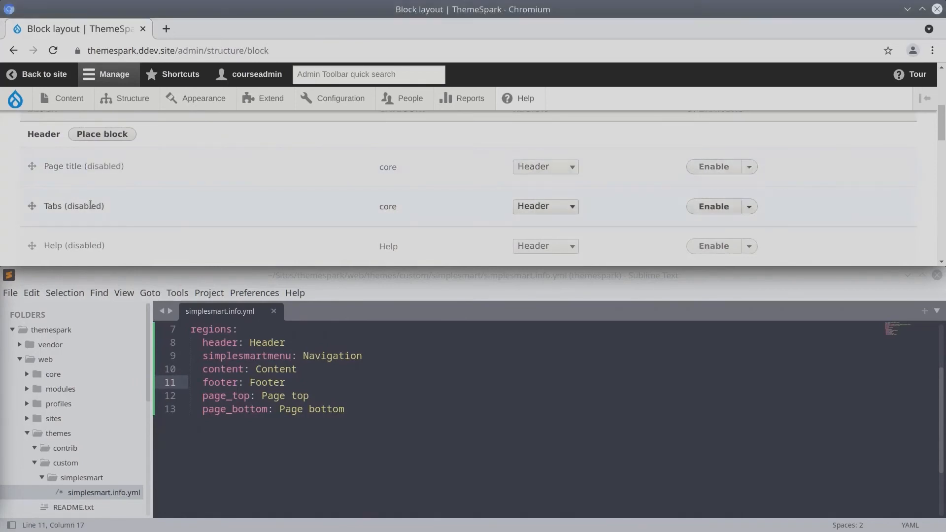
{"action": "scroll", "scroll_direction": "down", "scroll_amount": 3}
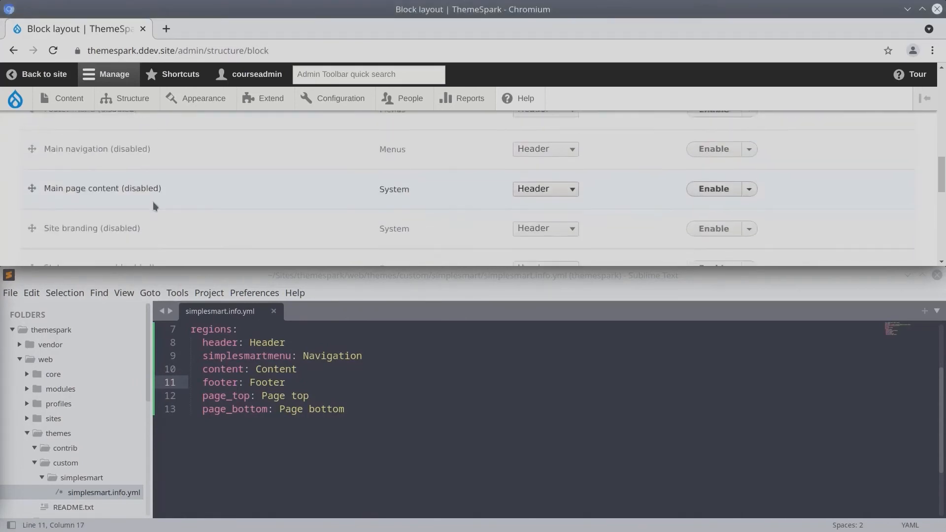
{"action": "scroll", "scroll_direction": "up", "scroll_amount": 3}
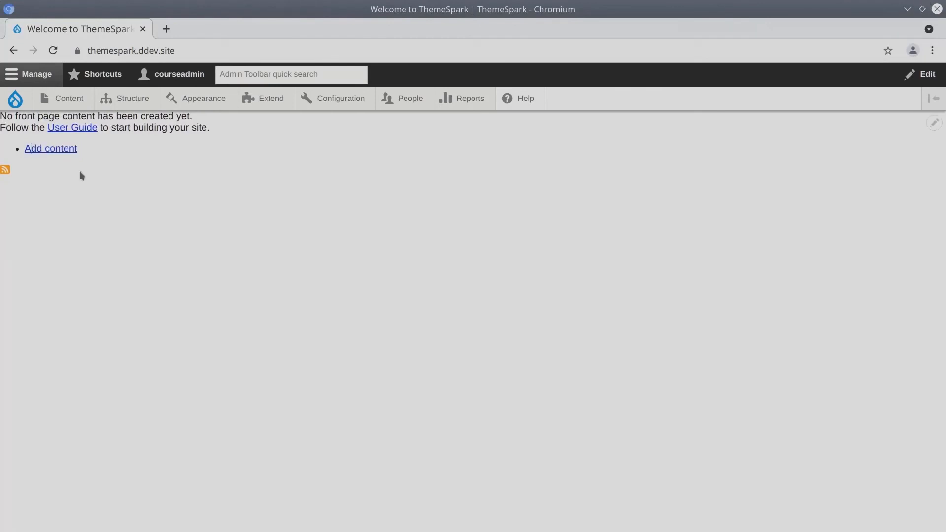
{"action": "left_click", "coordinate": [132, 99]}
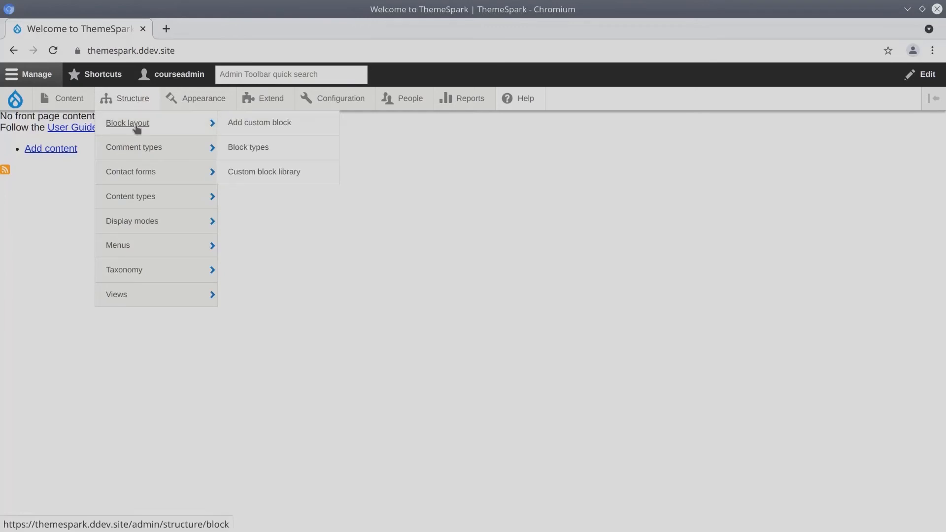
Step: Re-enable the Page title and another disabled block in the Header region on Block layout
{"action": "left_click", "coordinate": [126, 123]}
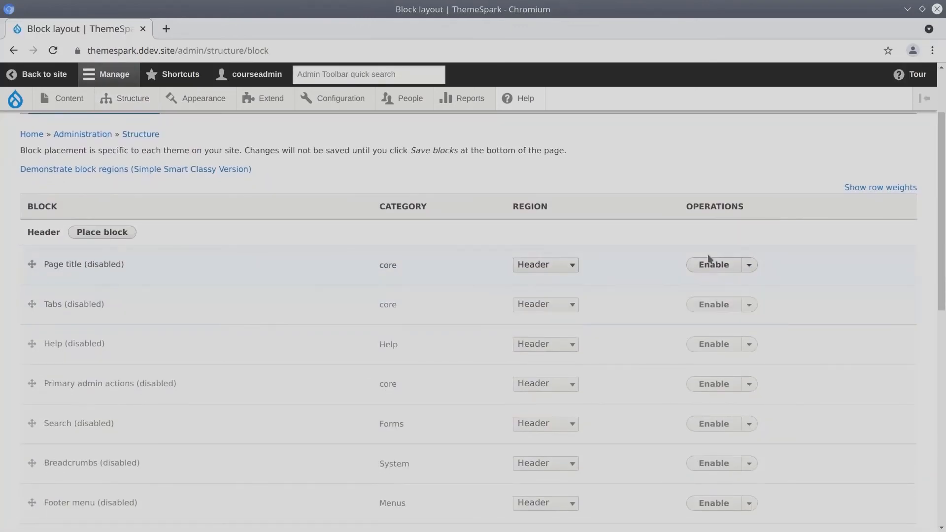
{"action": "left_click", "coordinate": [713, 264]}
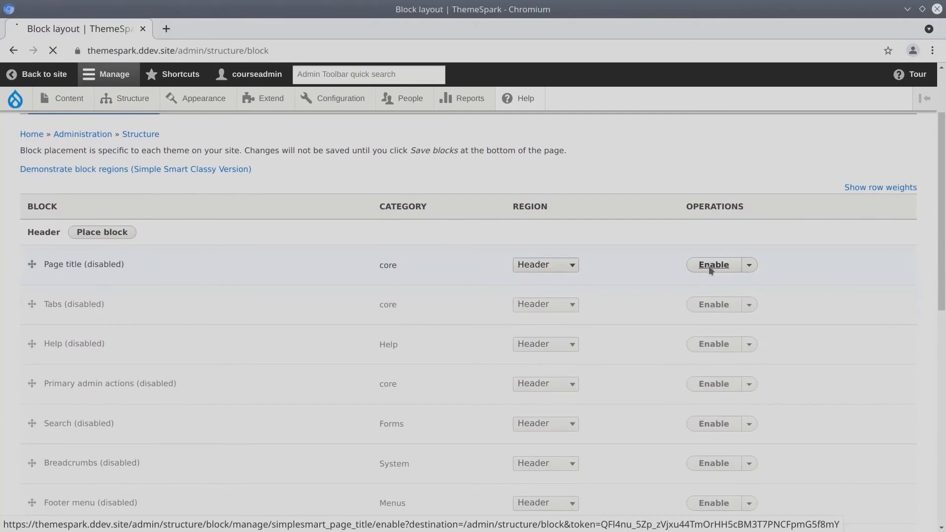
{"action": "left_click", "coordinate": [713, 264]}
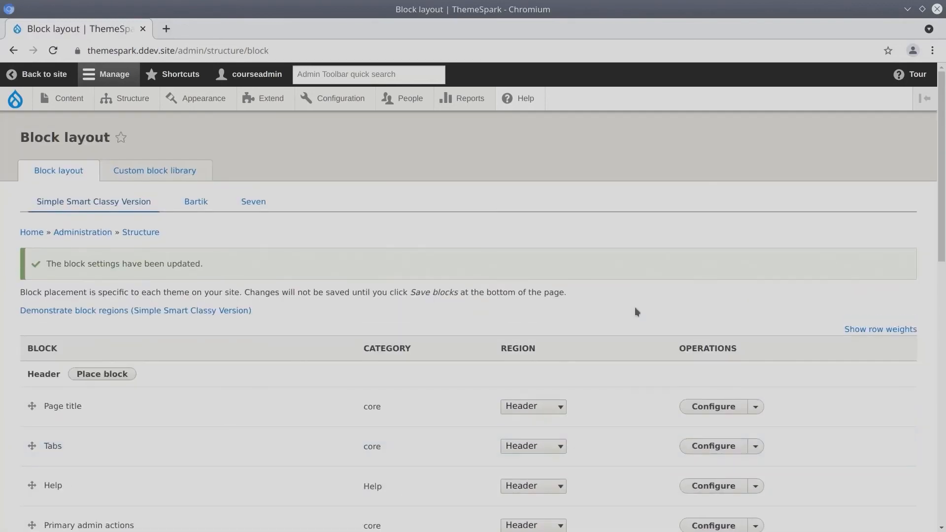
{"action": "scroll", "scroll_direction": "down", "scroll_amount": 3}
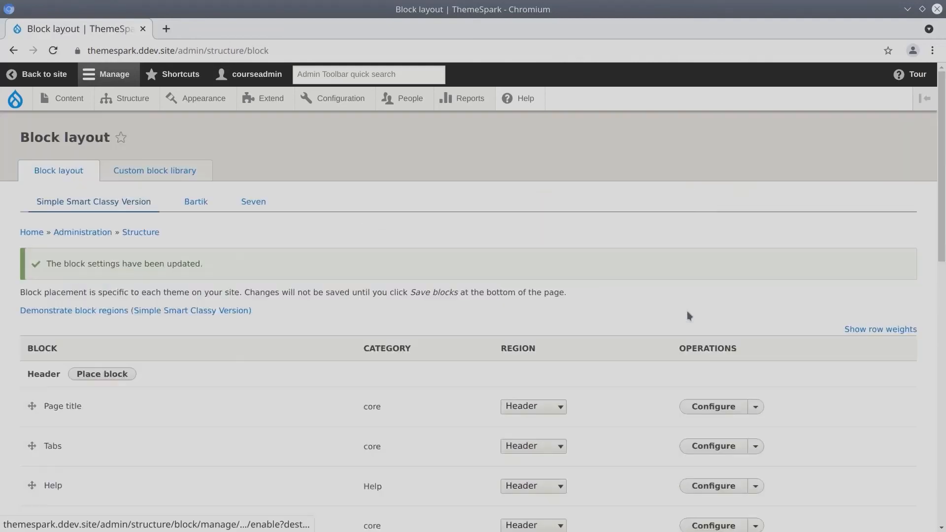
Step: Re-enable the Site branding and Status messages blocks
{"action": "scroll", "scroll_direction": "down", "scroll_amount": 3}
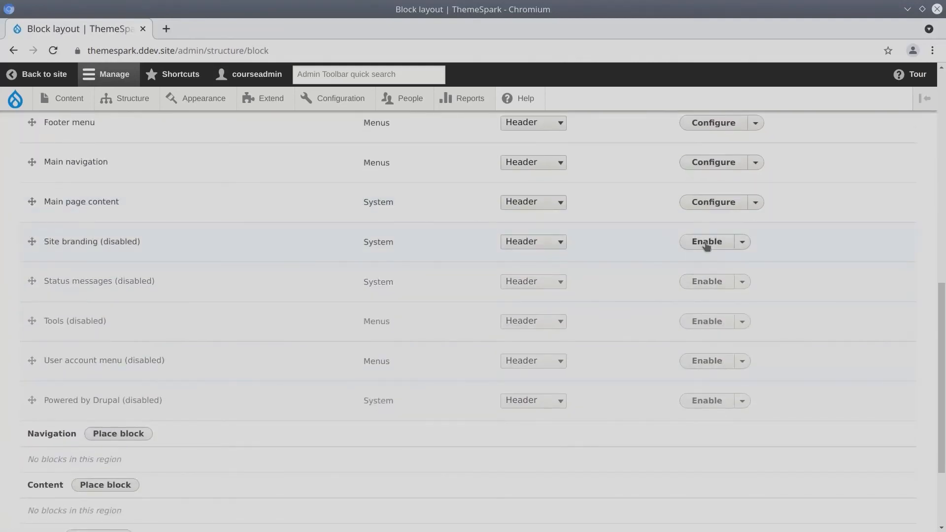
{"action": "left_click", "coordinate": [706, 242]}
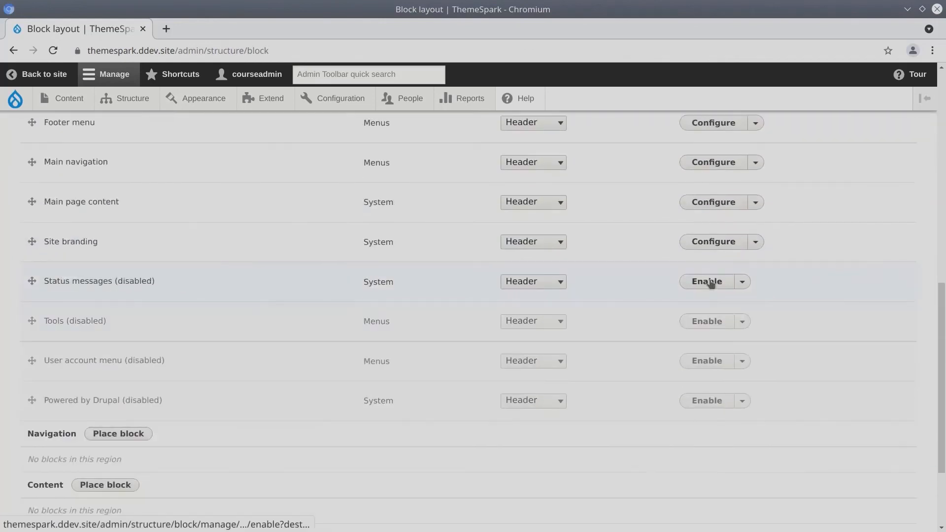
{"action": "left_click", "coordinate": [706, 282]}
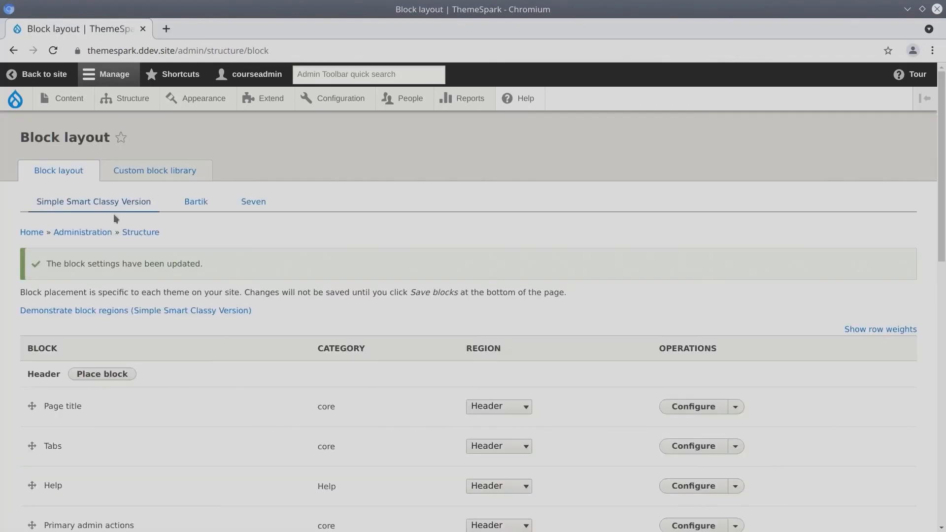